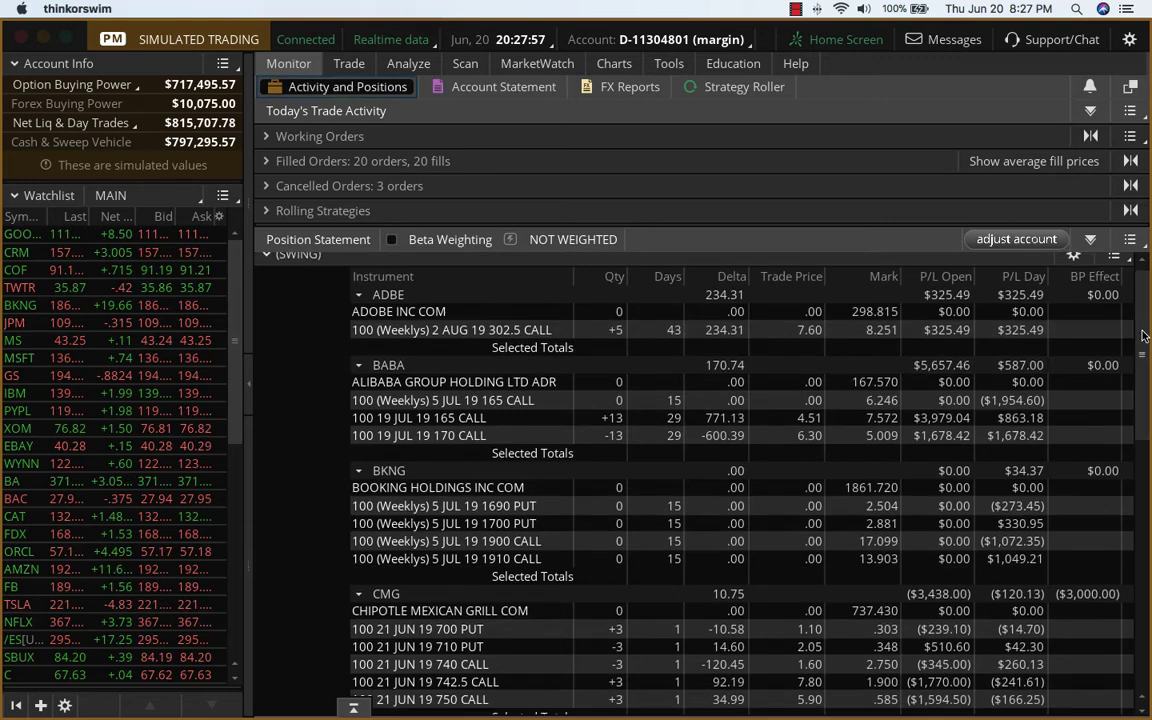
{"action": "scroll", "scroll_direction": "down", "scroll_amount": 3}
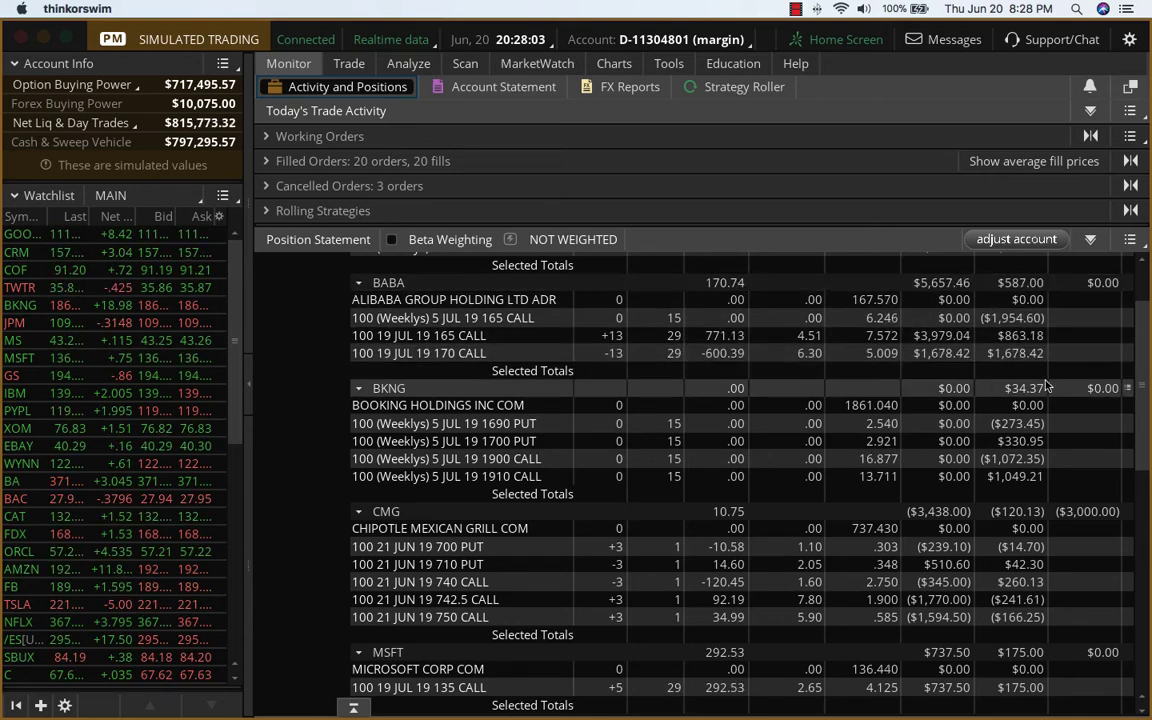
{"action": "scroll", "scroll_direction": "down", "scroll_amount": 3}
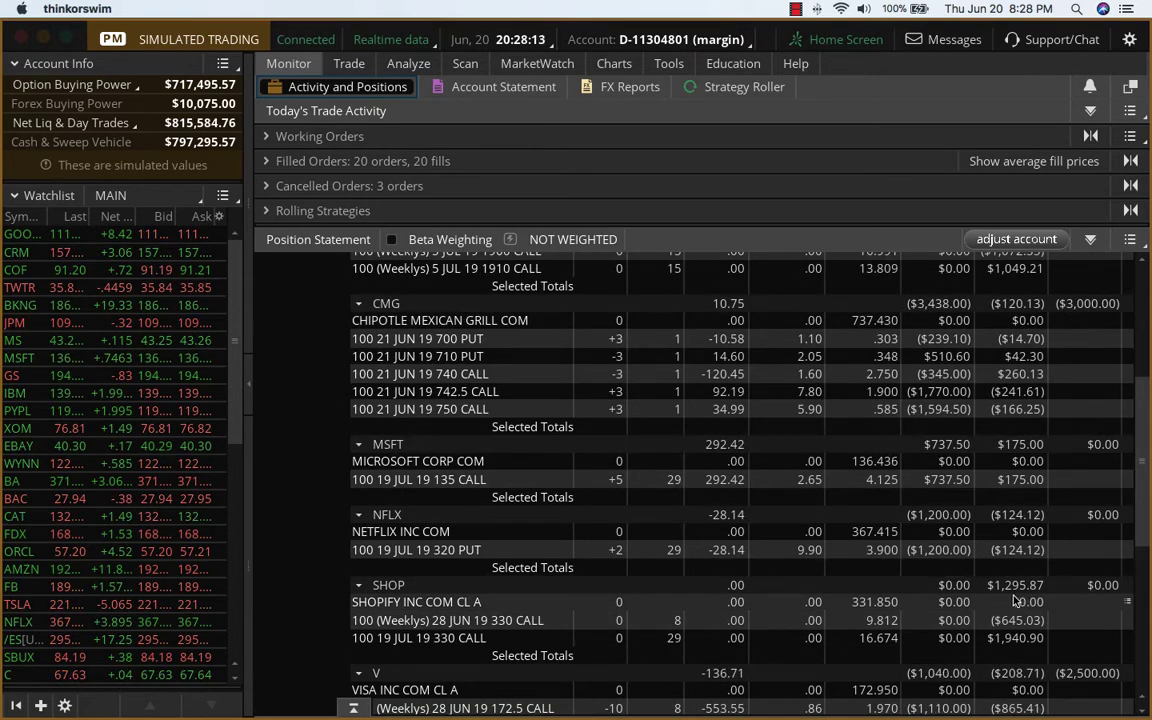
{"action": "mouse_move", "coordinate": [948, 598]}
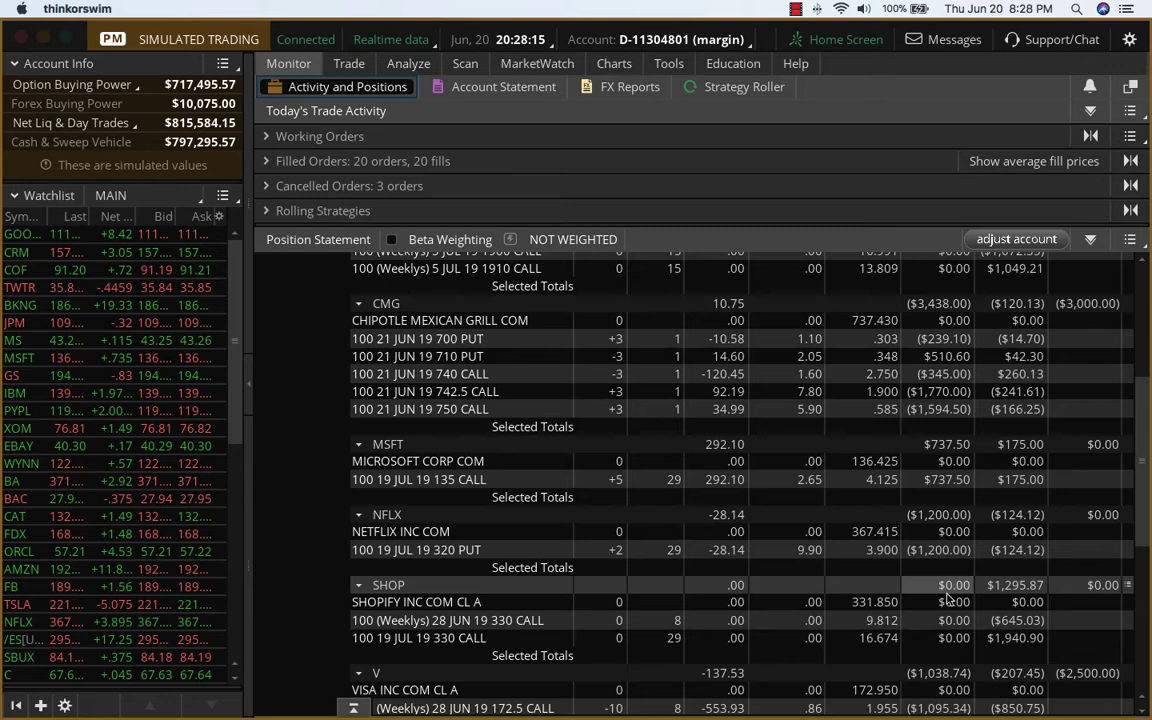